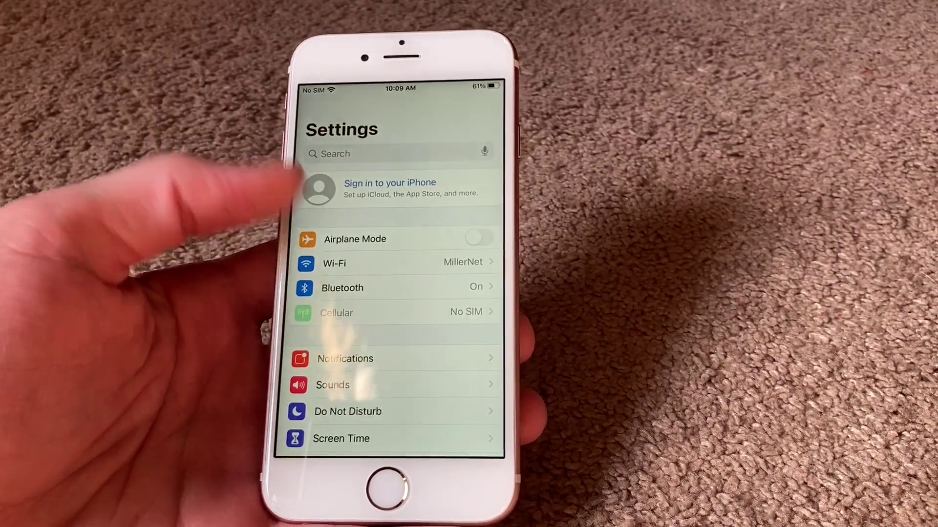
- Reach the Auto-Lock options under Display & Brightness to choose a shorter interval
{"action": "scroll", "scroll_direction": "down", "scroll_amount": 3}
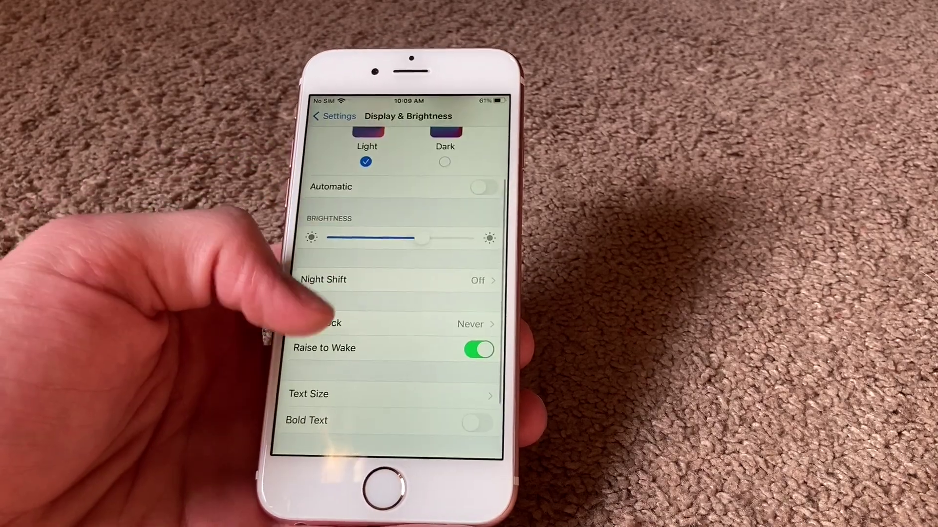
{"action": "left_click", "coordinate": [398, 323]}
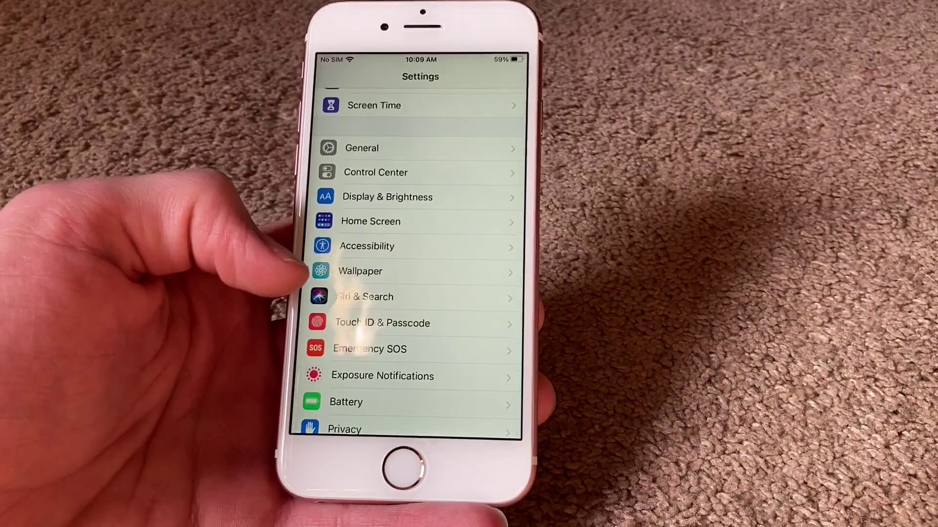
- Check Listen for "Hey Siri" is off in Siri & Search, then return to the Settings list
{"action": "left_click", "coordinate": [373, 297]}
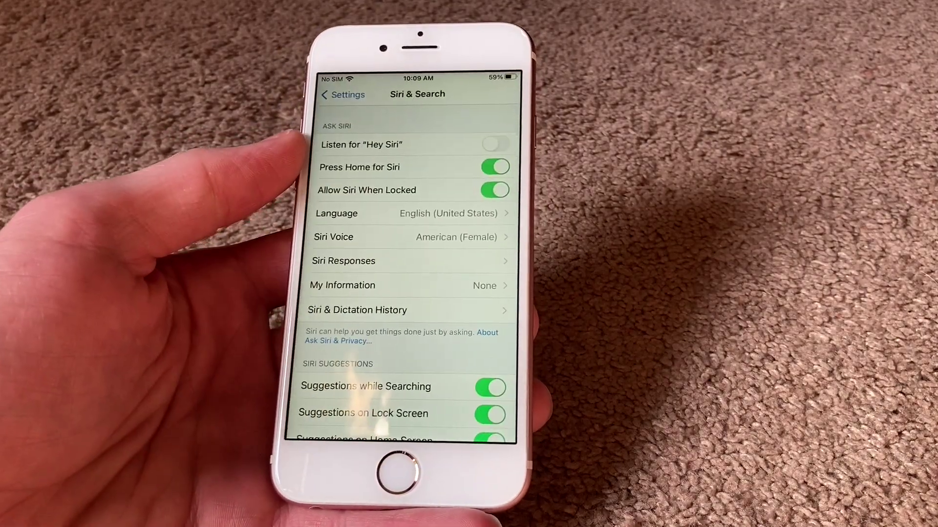
{"action": "left_click", "coordinate": [493, 144]}
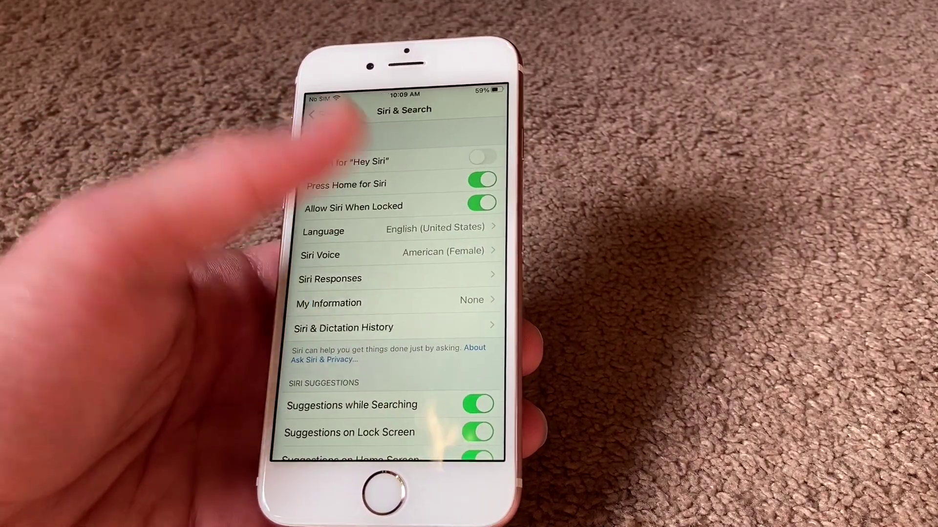
{"action": "left_click", "coordinate": [313, 113]}
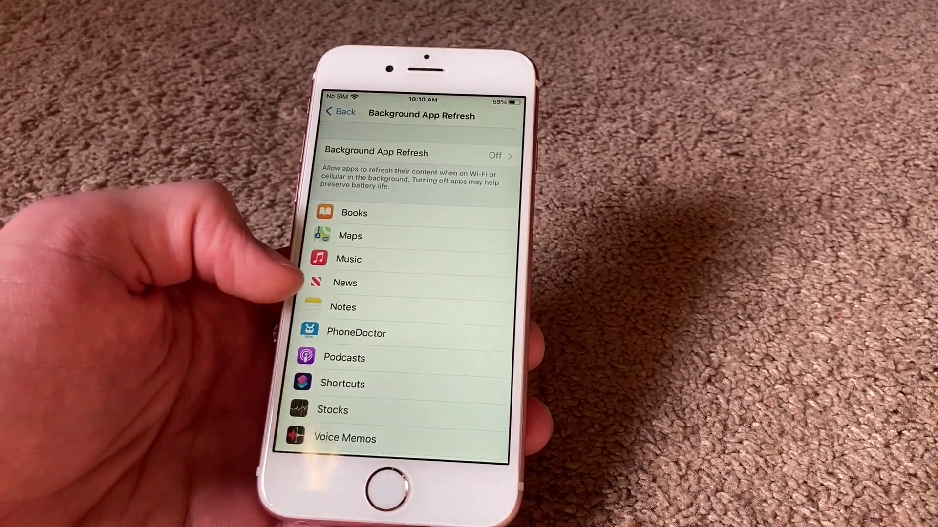
{"action": "left_click", "coordinate": [339, 111]}
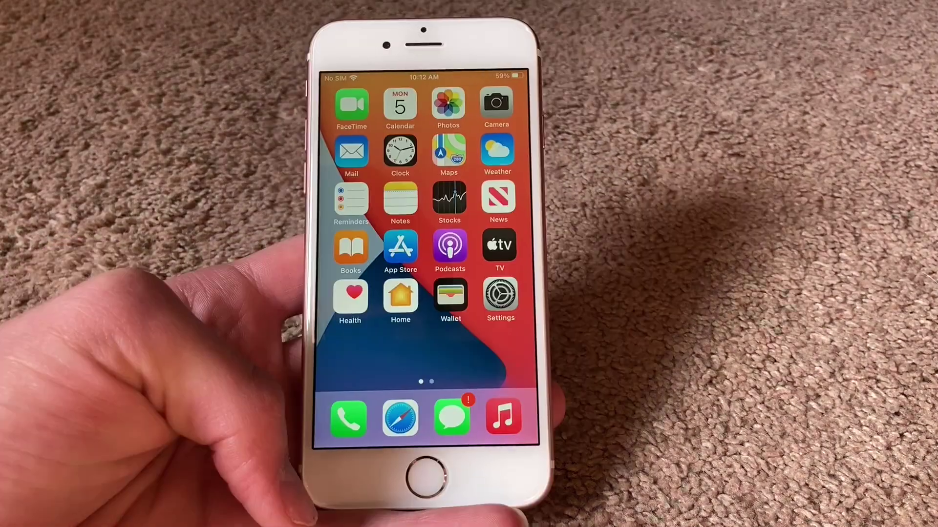
- Reach the Control Center customization page from the home screen
{"action": "left_click", "coordinate": [500, 293]}
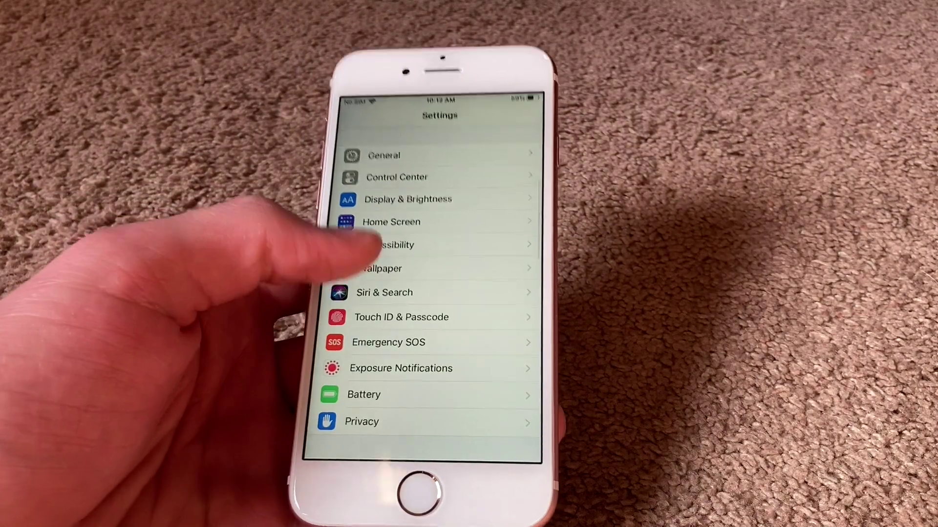
{"action": "left_click", "coordinate": [397, 177]}
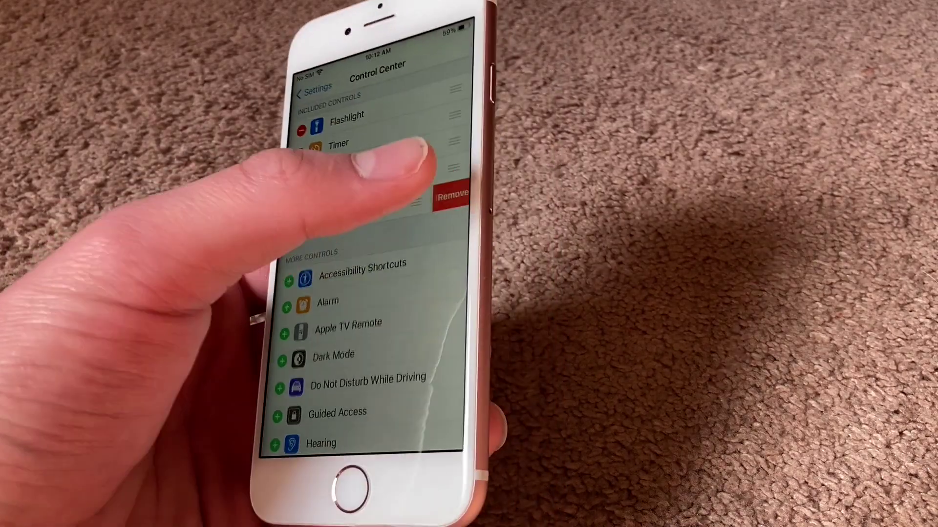
- Review More Controls, then reopen Settings from the home screen
{"action": "scroll", "scroll_direction": "down", "scroll_amount": 3}
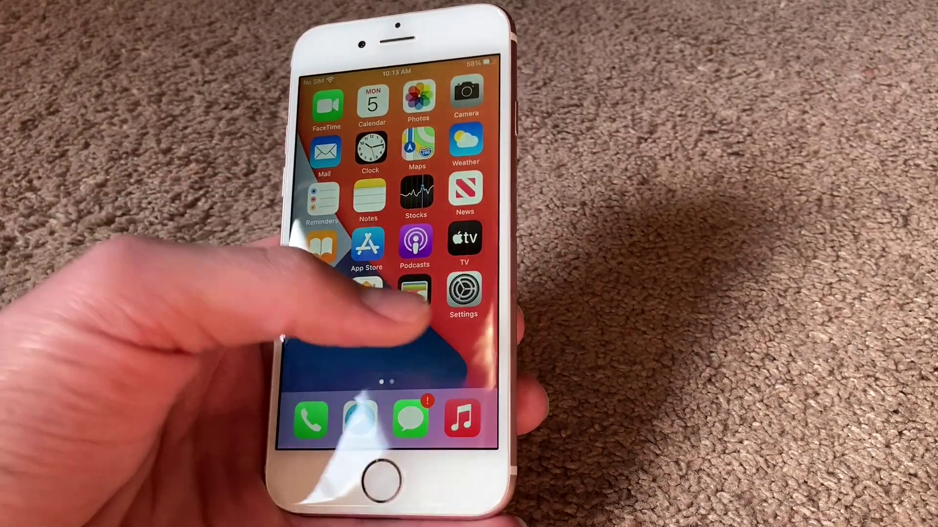
{"action": "left_click", "coordinate": [463, 292]}
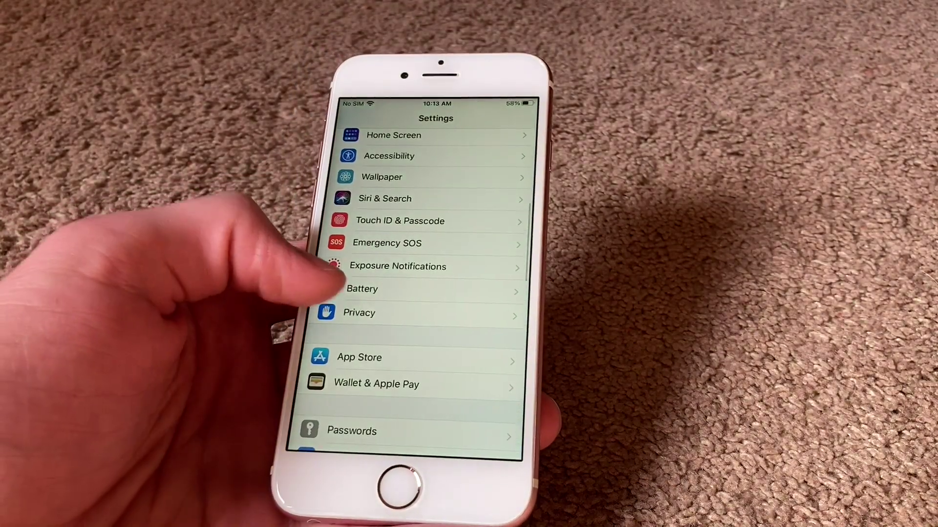